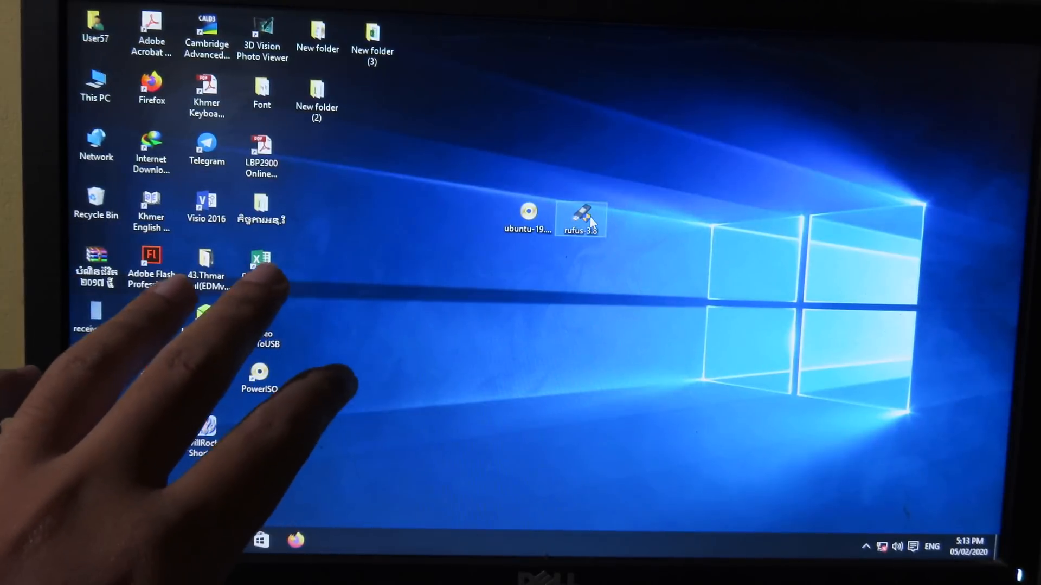
# Launch Rufus 3.8 from the rufus-3.8 desktop shortcut after dismissing its context menu.
pyautogui.rightClick(582, 219)
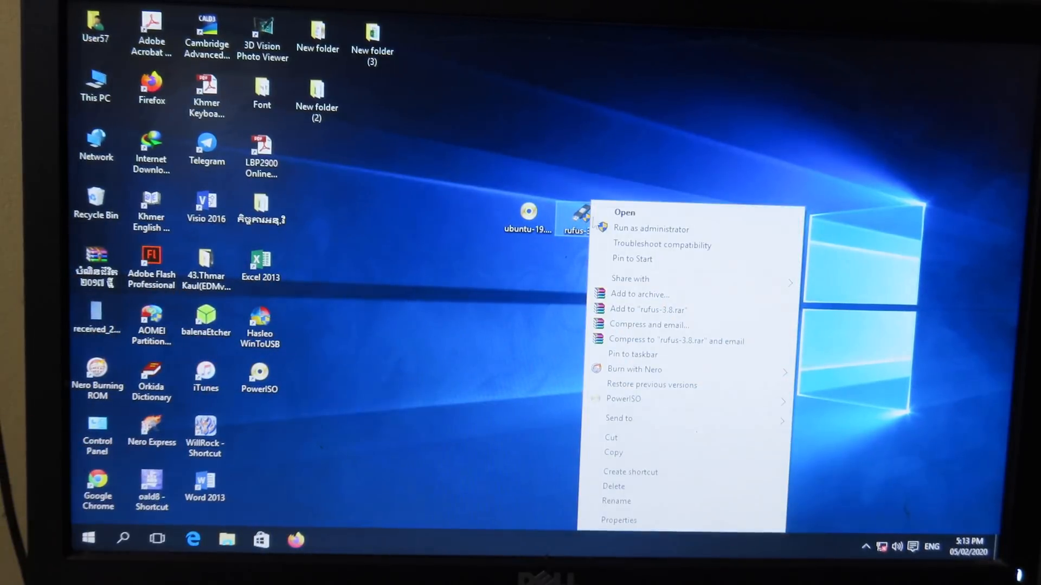
pyautogui.click(636, 234)
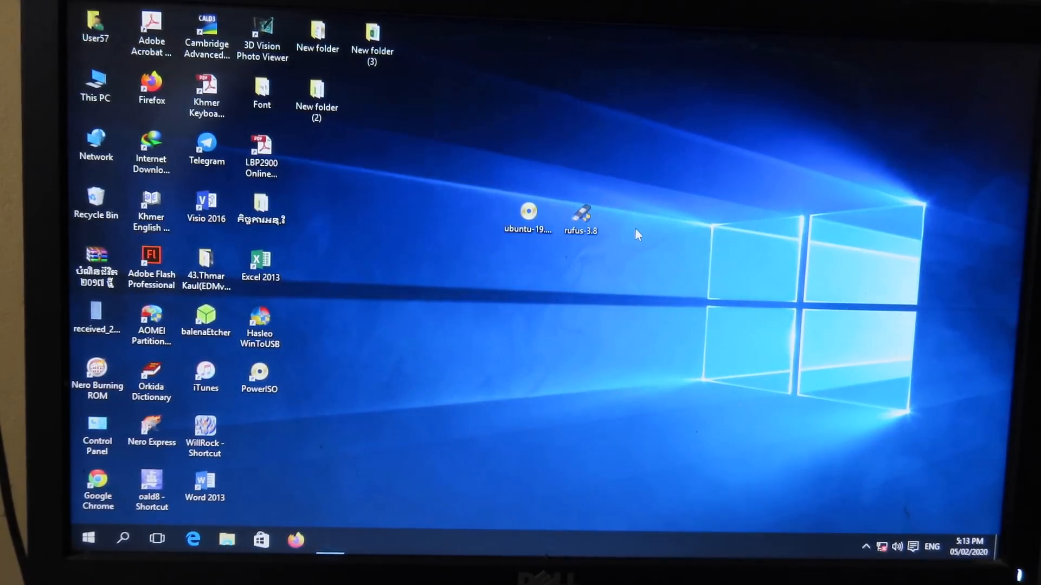
pyautogui.doubleClick(580, 212)
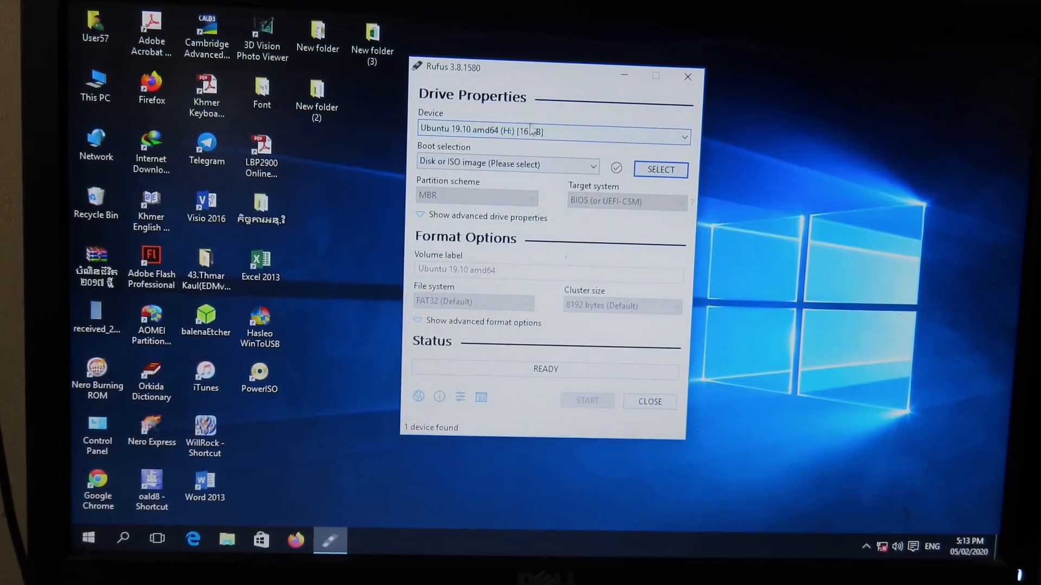
# Choose 'Disk or ISO image (Please select)' as the boot selection type.
pyautogui.click(592, 164)
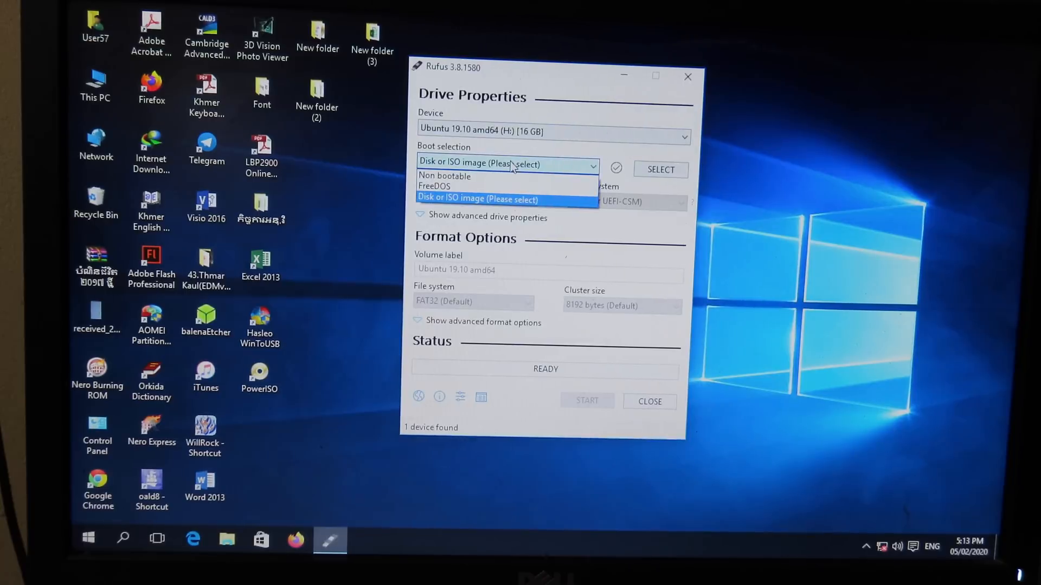
pyautogui.moveTo(472, 175)
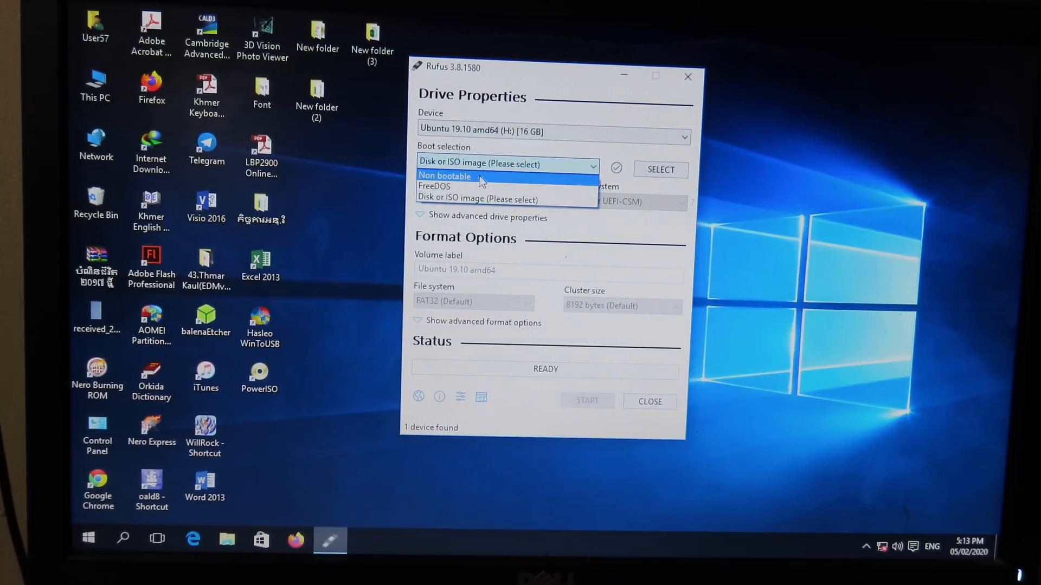
pyautogui.moveTo(491, 200)
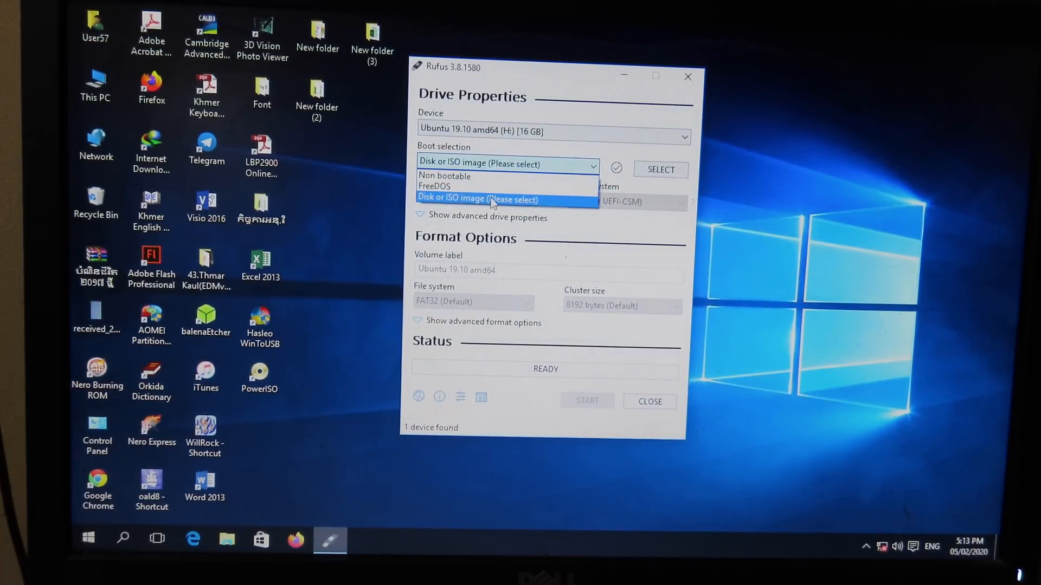
pyautogui.click(491, 198)
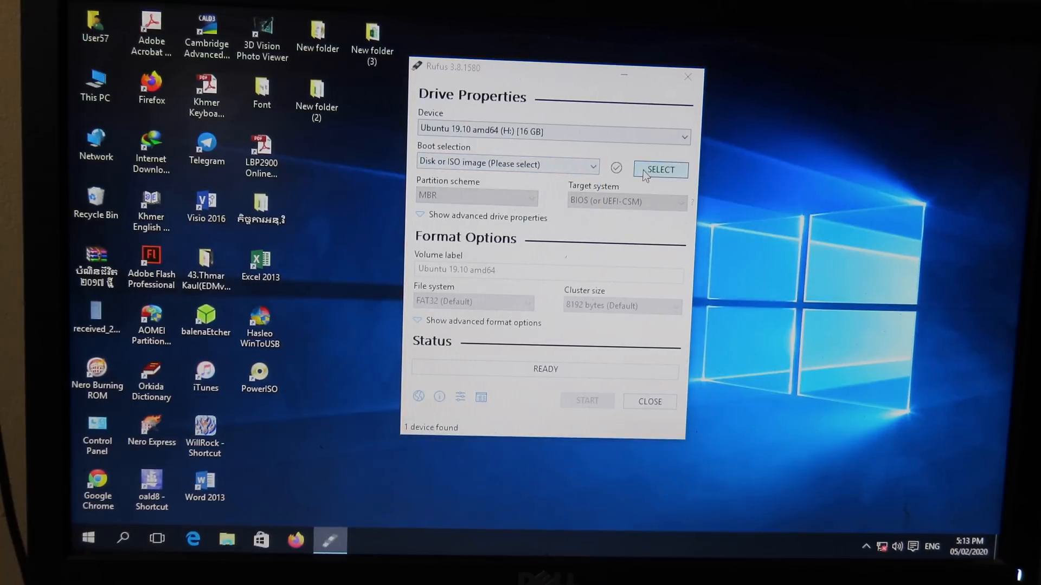
# Load ubuntu-19.10-desktop-amd64 from the Desktop as the boot image.
pyautogui.click(661, 169)
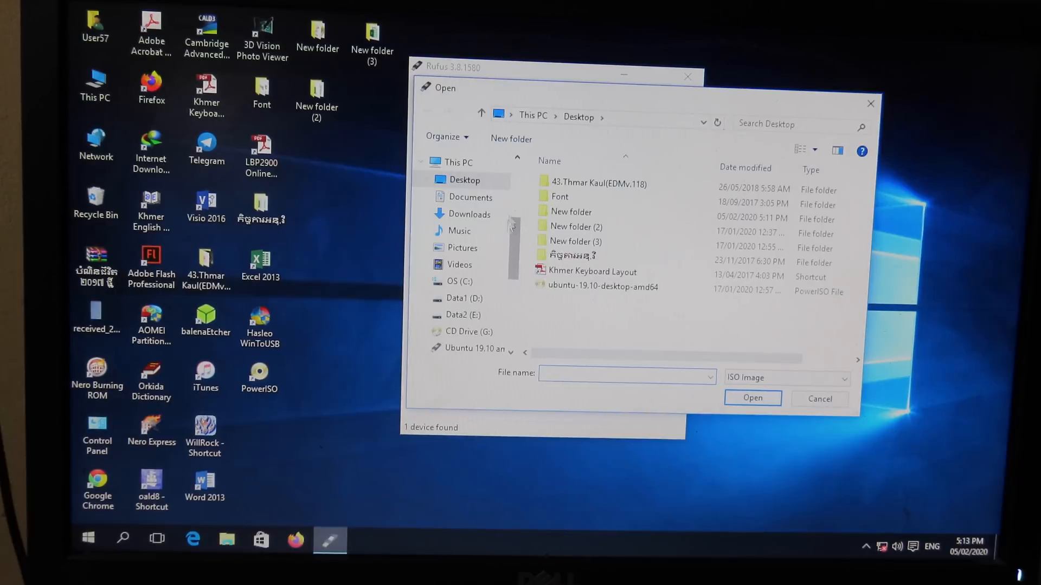
pyautogui.click(602, 287)
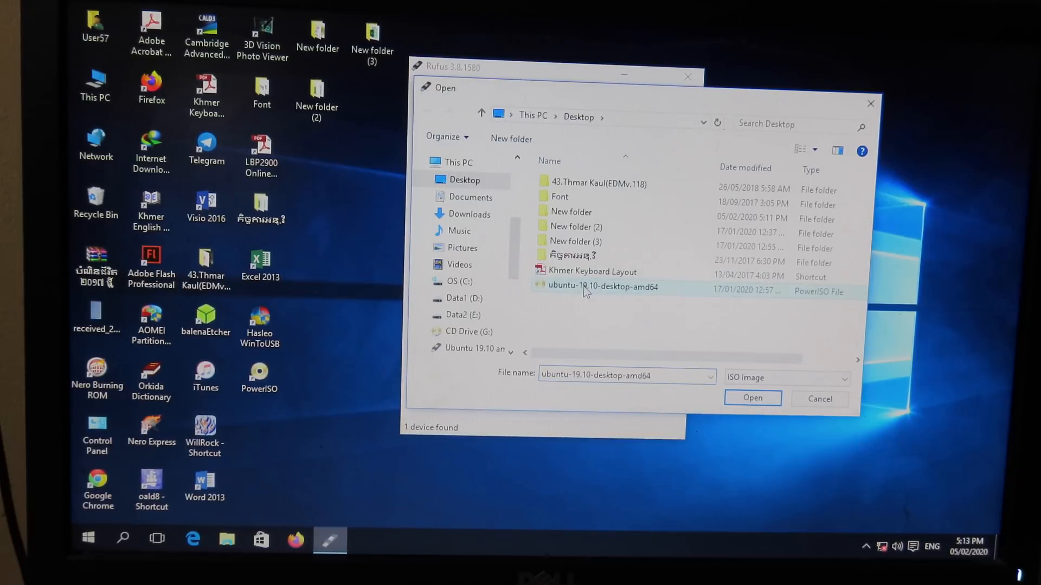
pyautogui.moveTo(602, 286)
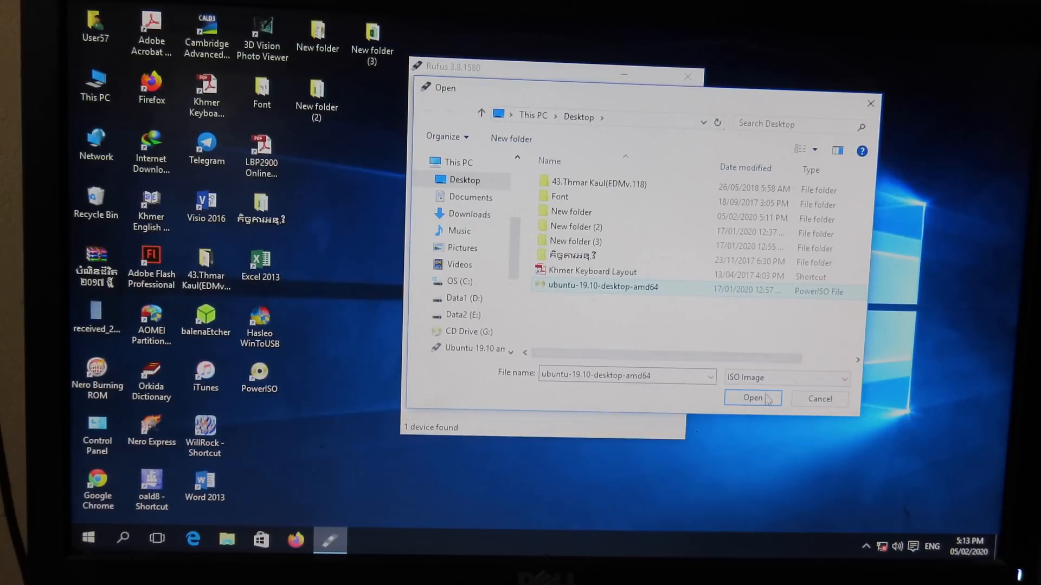
pyautogui.click(753, 398)
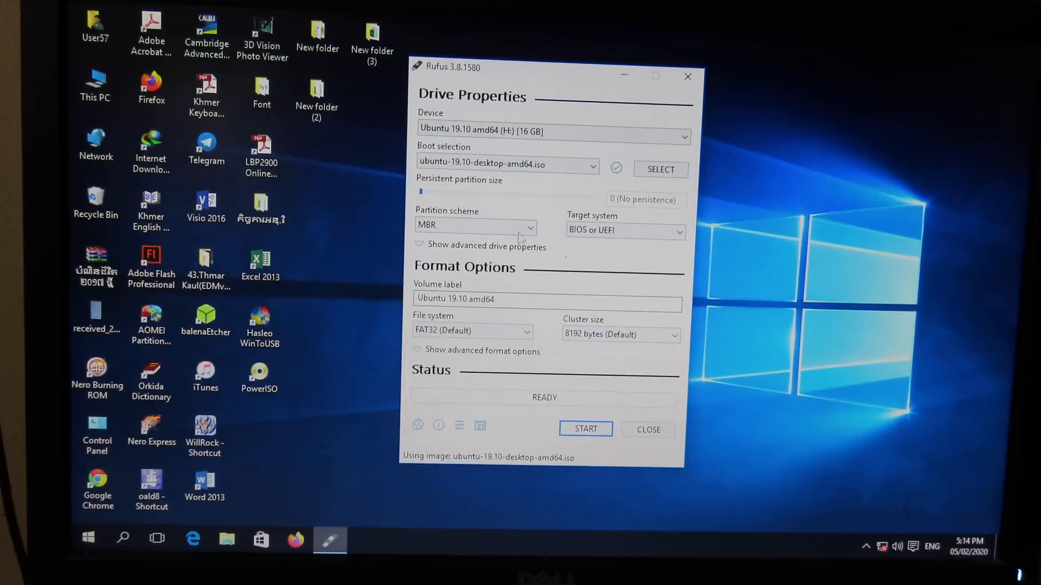
pyautogui.moveTo(546, 270)
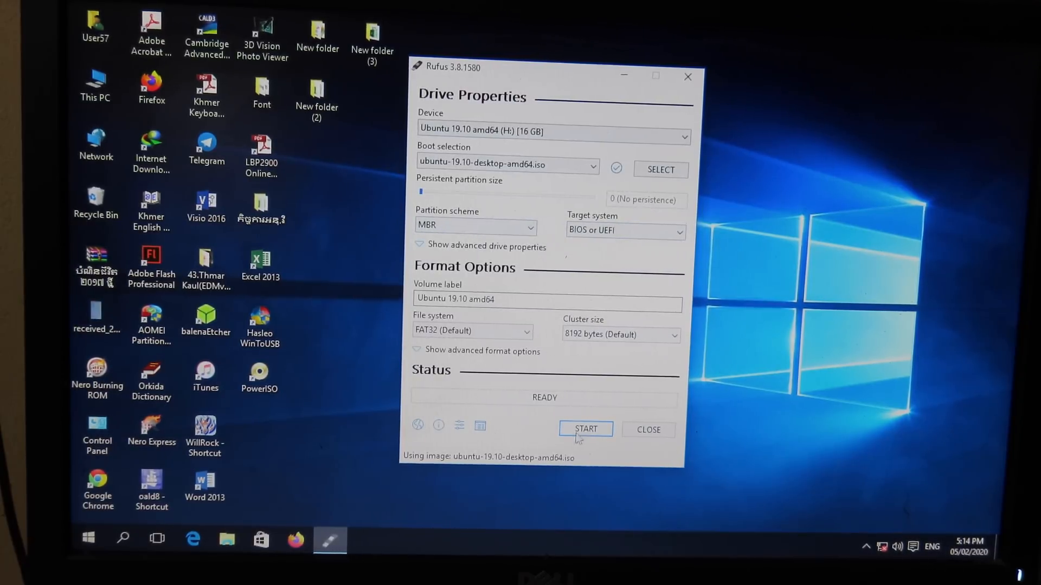
pyautogui.moveTo(584, 429)
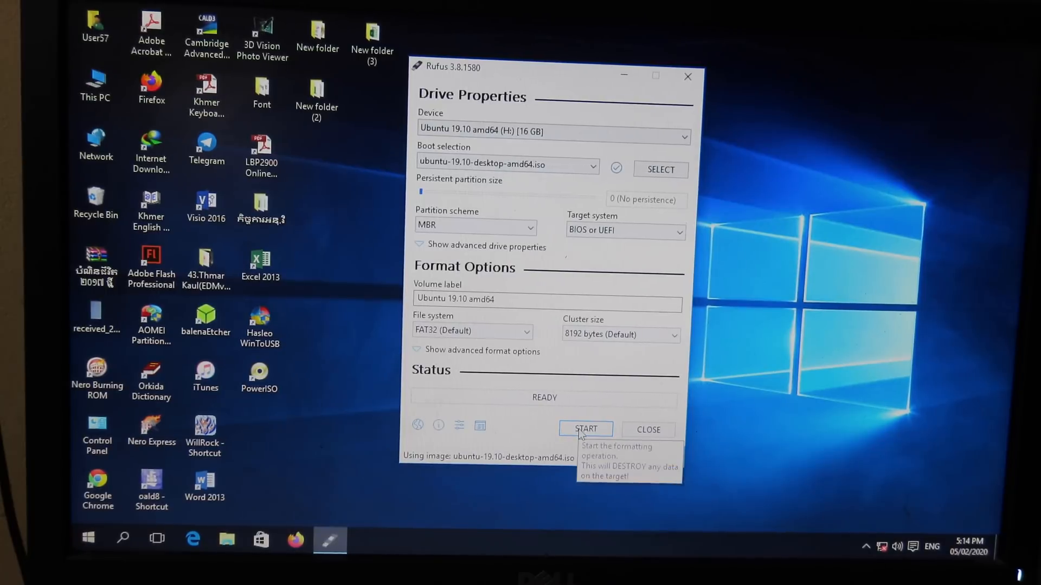
pyautogui.moveTo(612, 377)
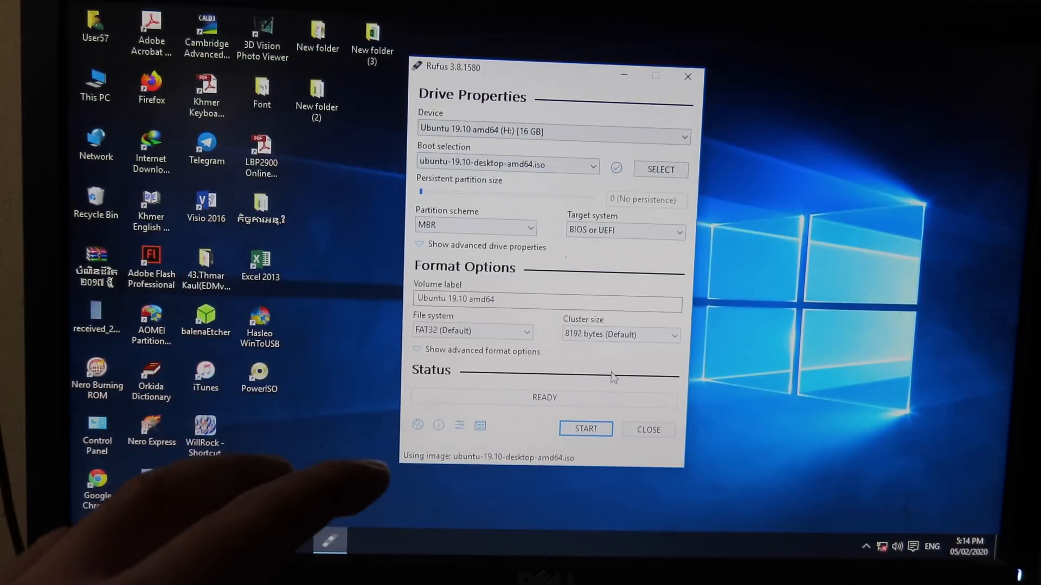
pyautogui.moveTo(653, 291)
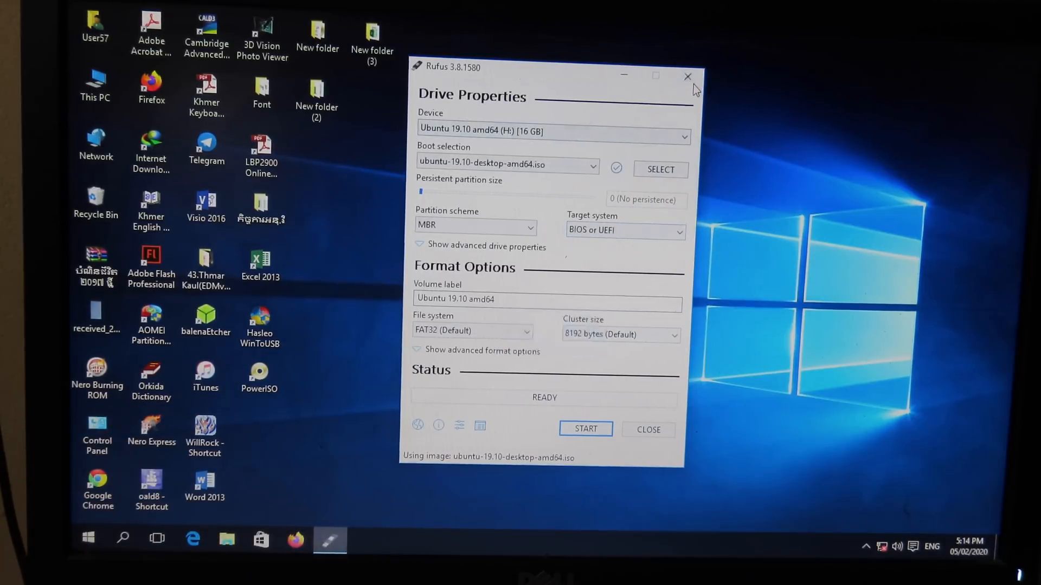
# Close Rufus without starting the write, returning to the desktop.
pyautogui.click(687, 76)
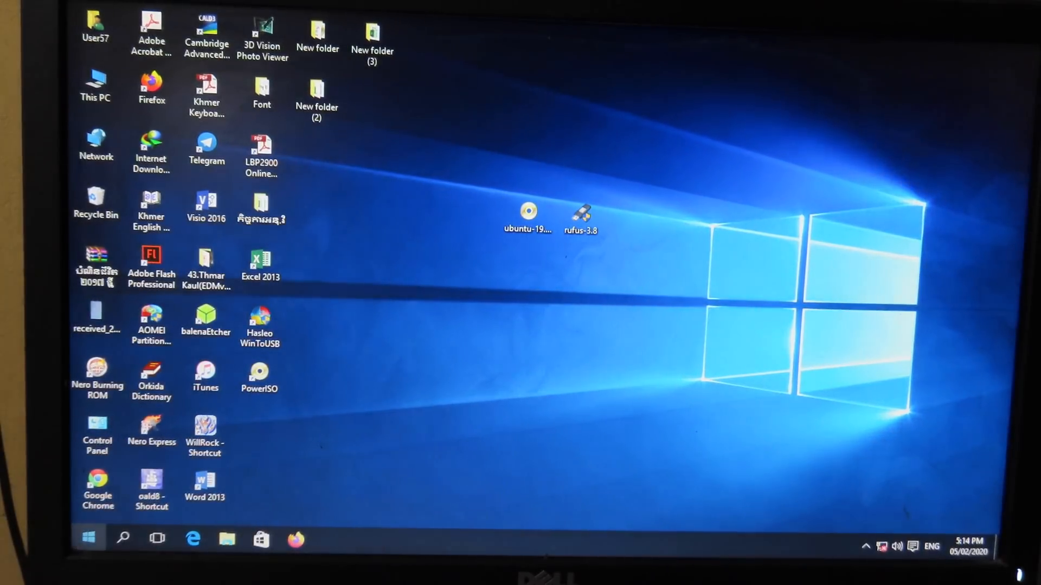